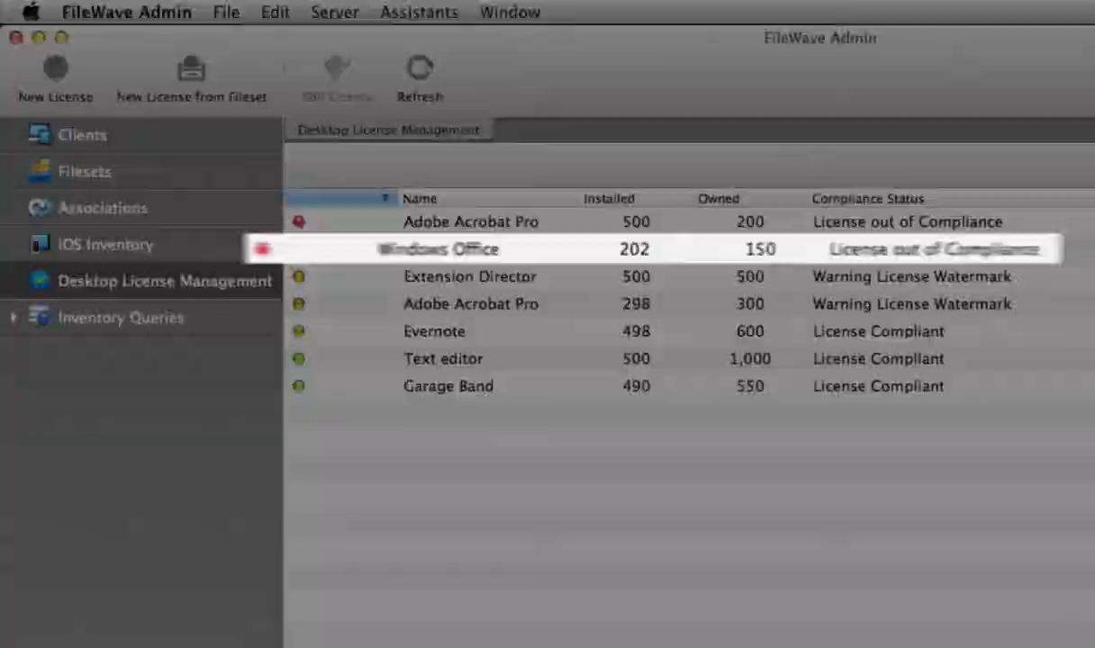
# View the devices that have Garage Band installed from the license compliance list.
pyautogui.click(470, 303)
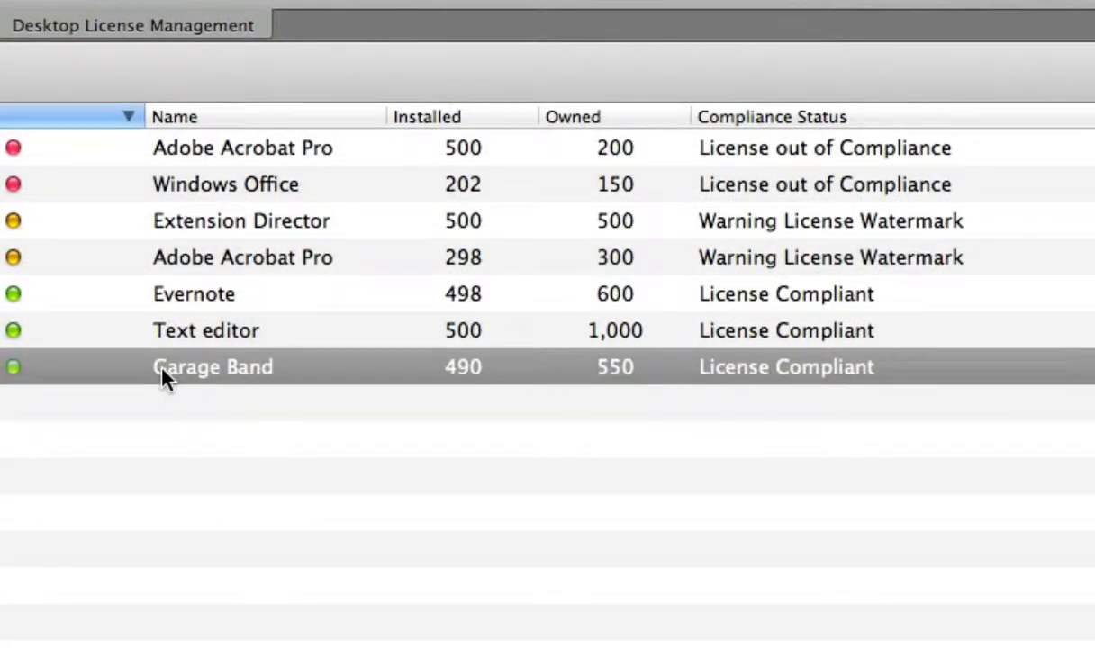
pyautogui.doubleClick(212, 367)
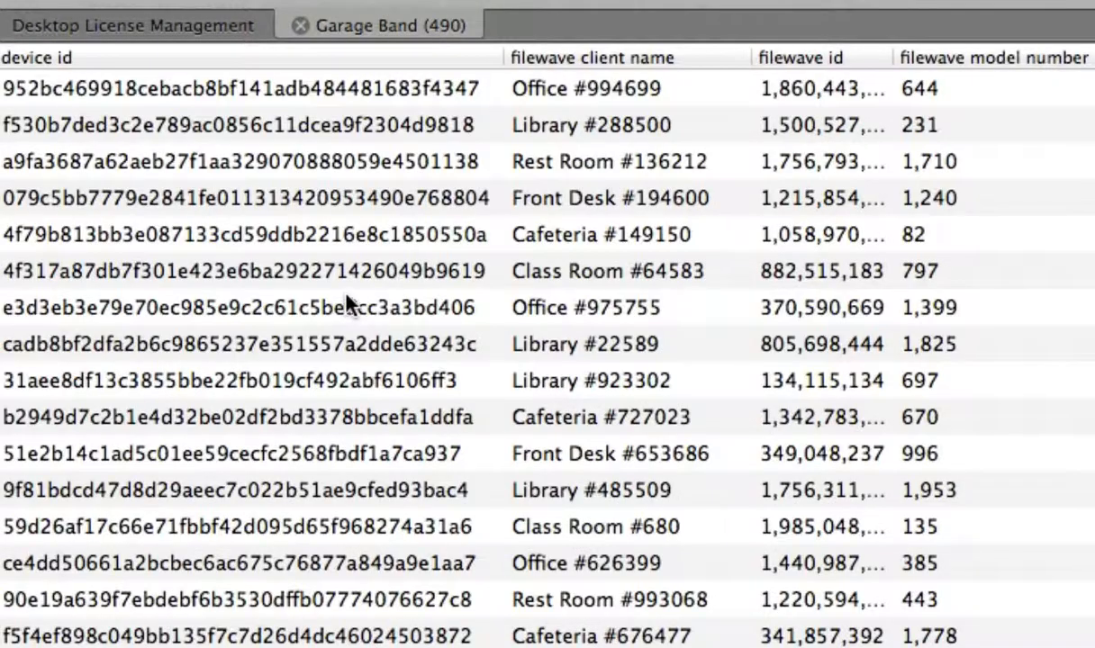
pyautogui.moveTo(315, 50)
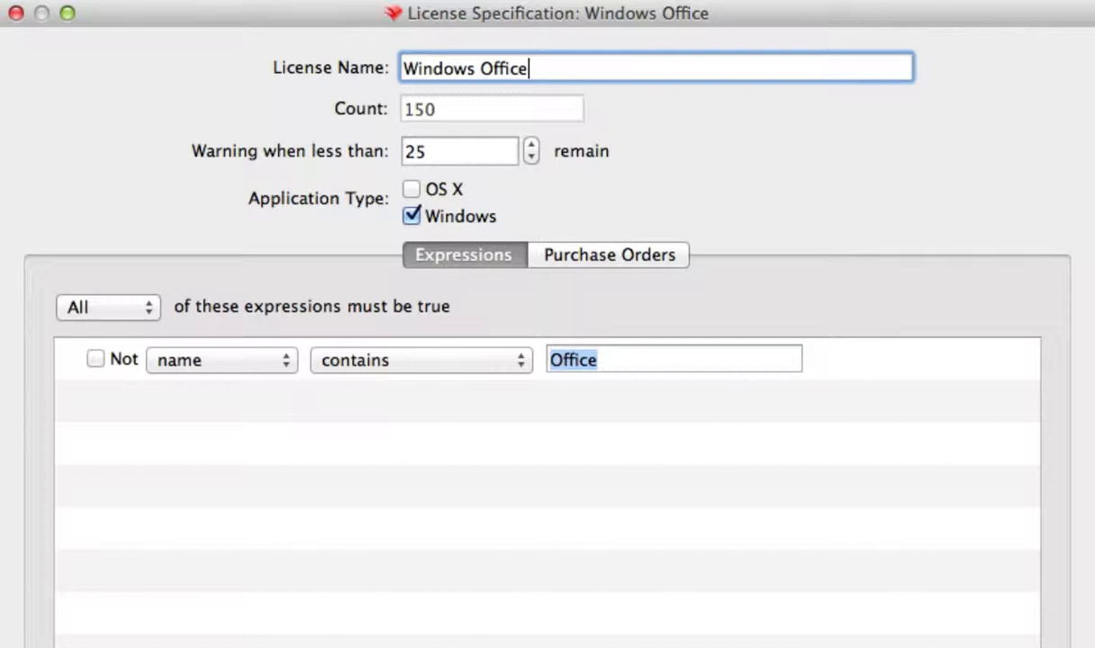
# Show the Windows Office license's purchase orders 812, 845 and 842 with counts and owners.
pyautogui.click(608, 255)
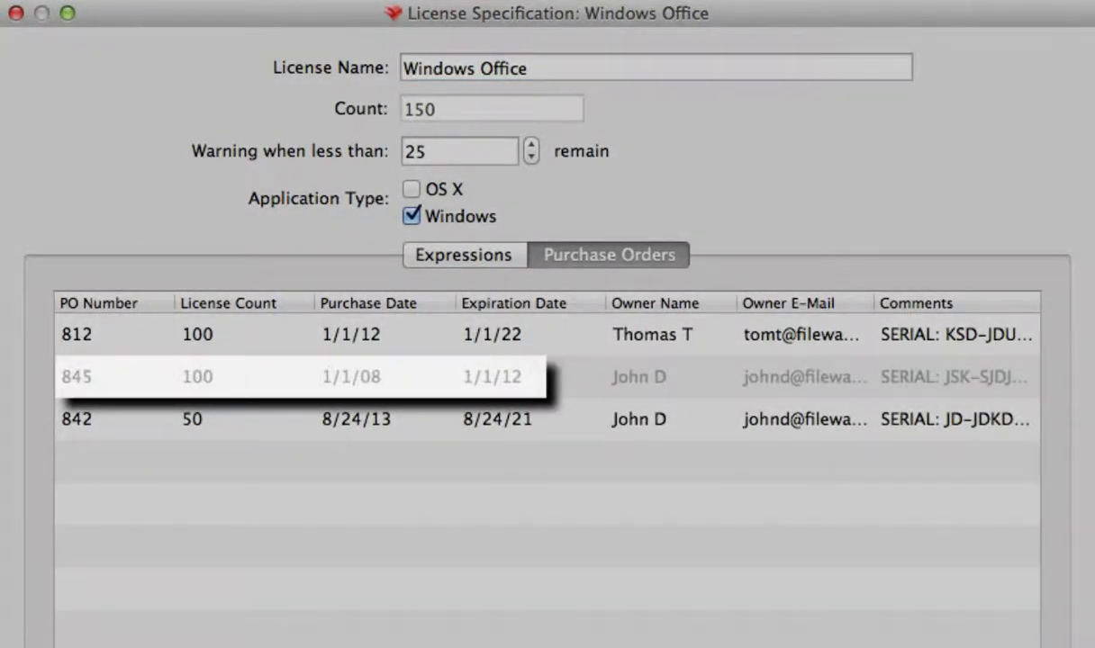
pyautogui.write('8456')
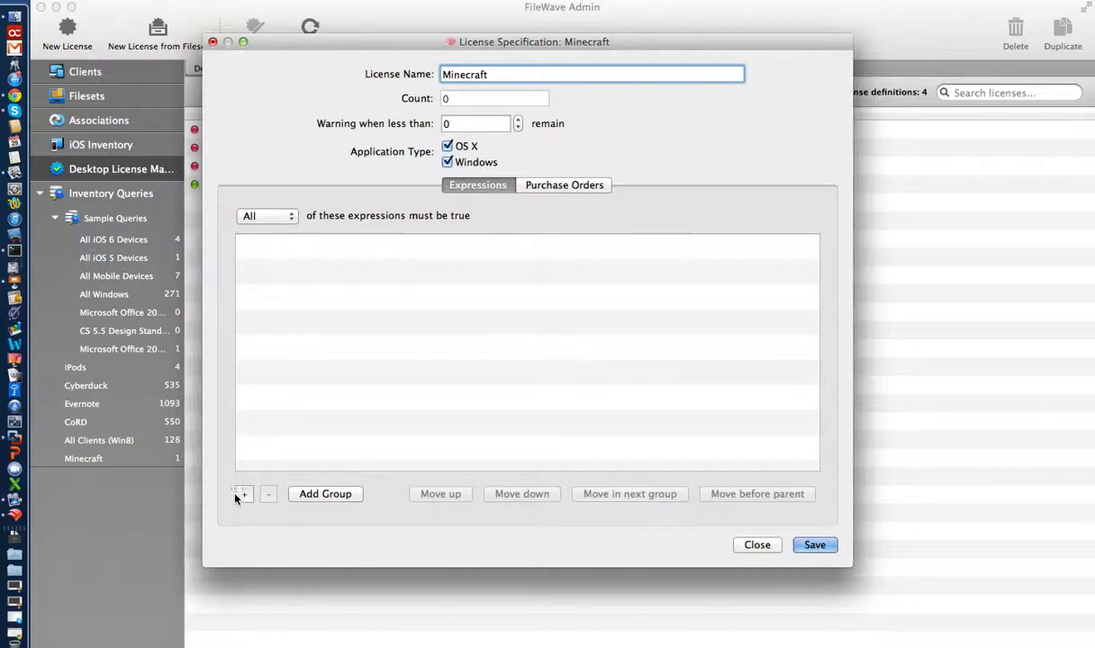
# Add a name-contains 'min' matching rule to the new Minecraft license for OS X and Windows.
pyautogui.click(241, 493)
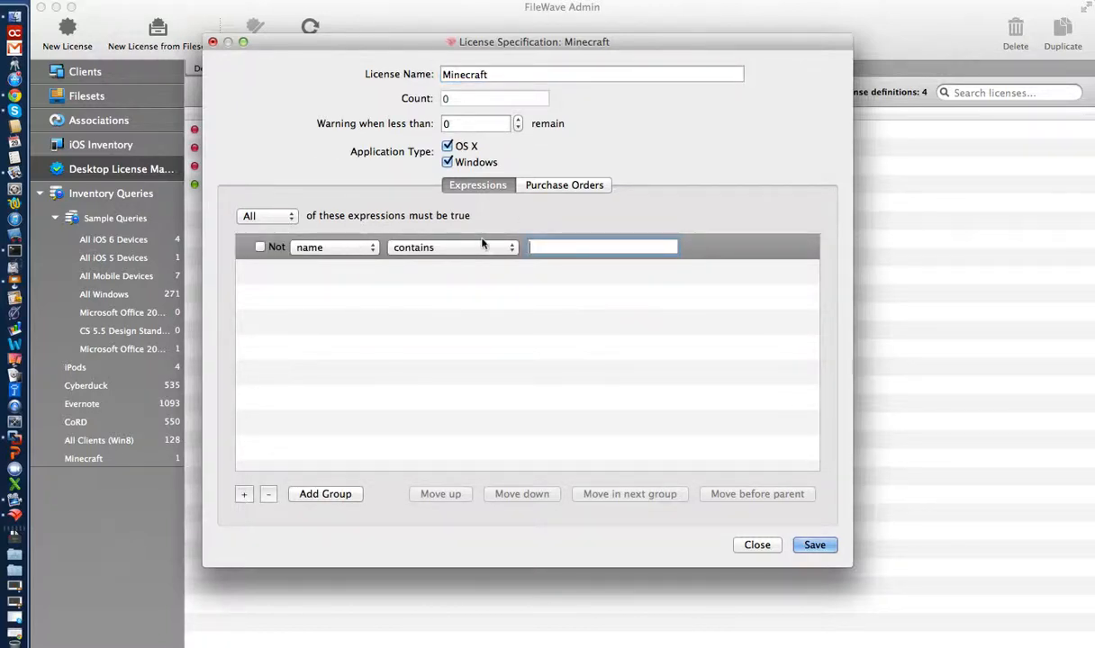
pyautogui.write('min')
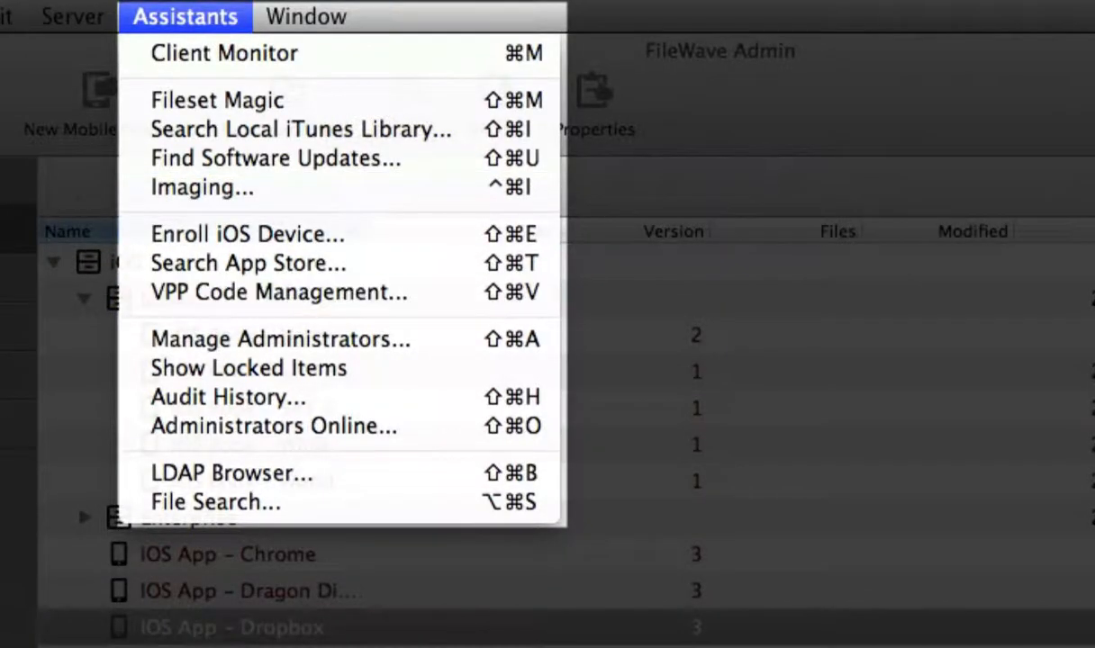
pyautogui.moveTo(279, 291)
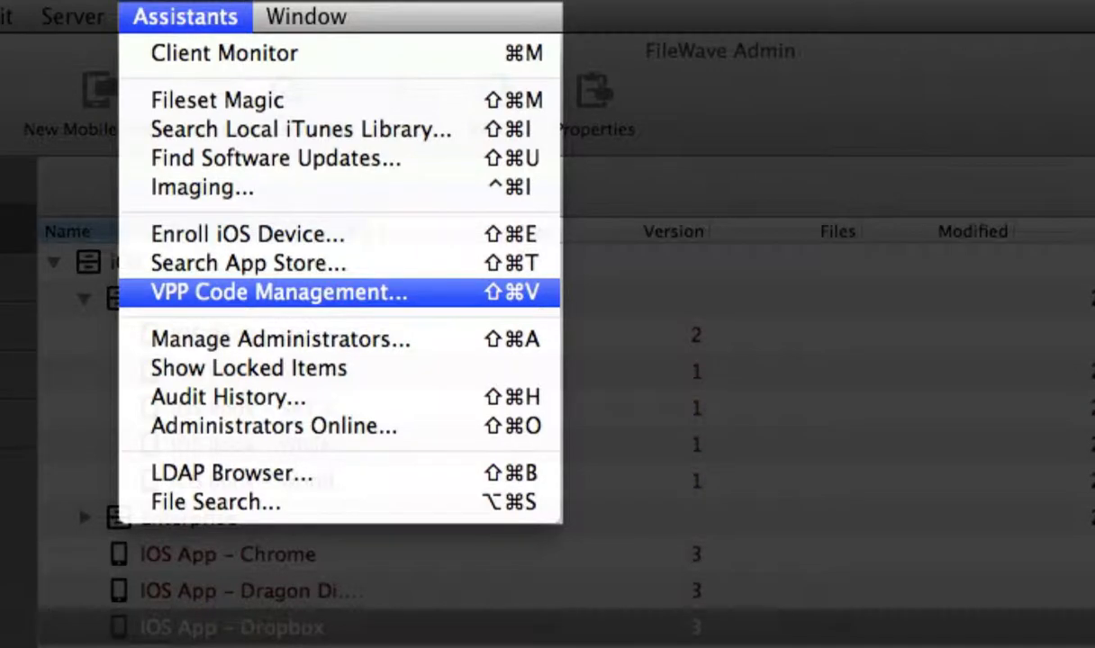
# Open VPP Code Management from the Assistants menu, listing 15 filesets and 316 Numbers codes.
pyautogui.click(279, 292)
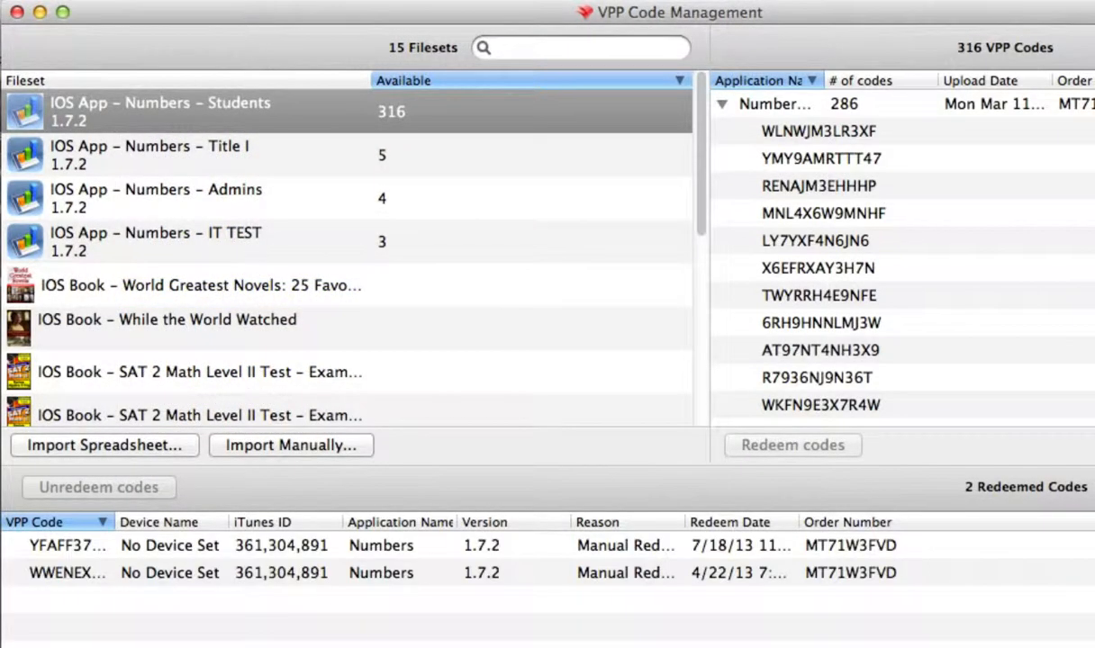